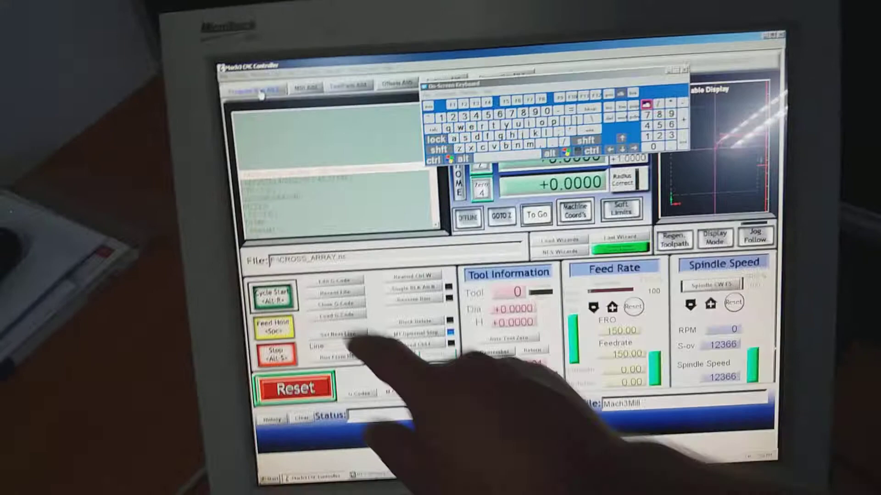
- Browse to a profile toolpath file in the Load G-Code dialog, cancel it, then reopen the dialog
{"action": "left_click", "coordinate": [335, 335]}
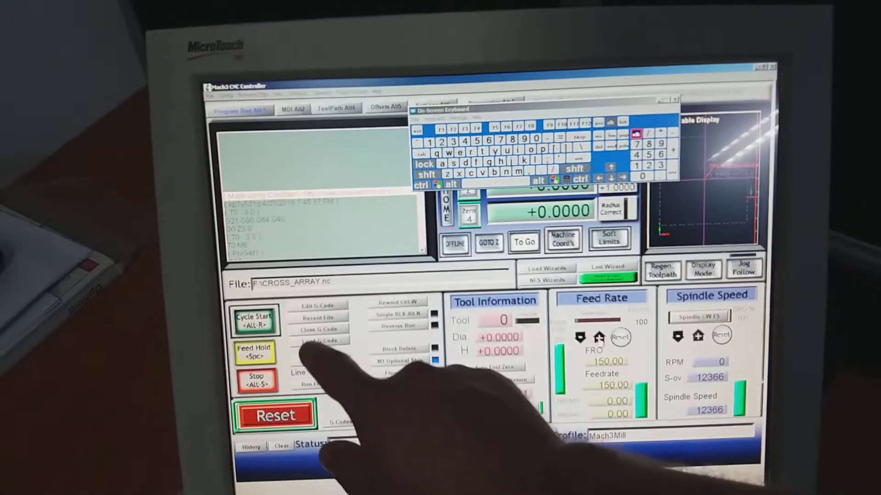
{"action": "left_click", "coordinate": [319, 341]}
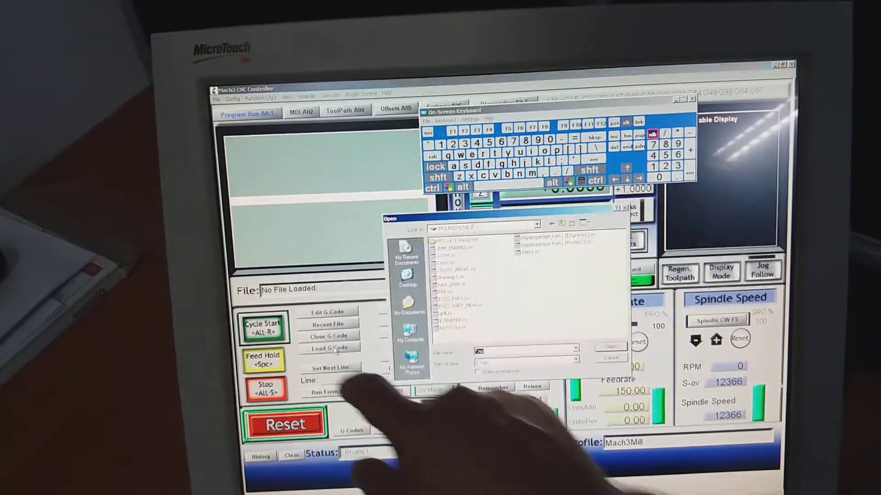
{"action": "left_click", "coordinate": [531, 243]}
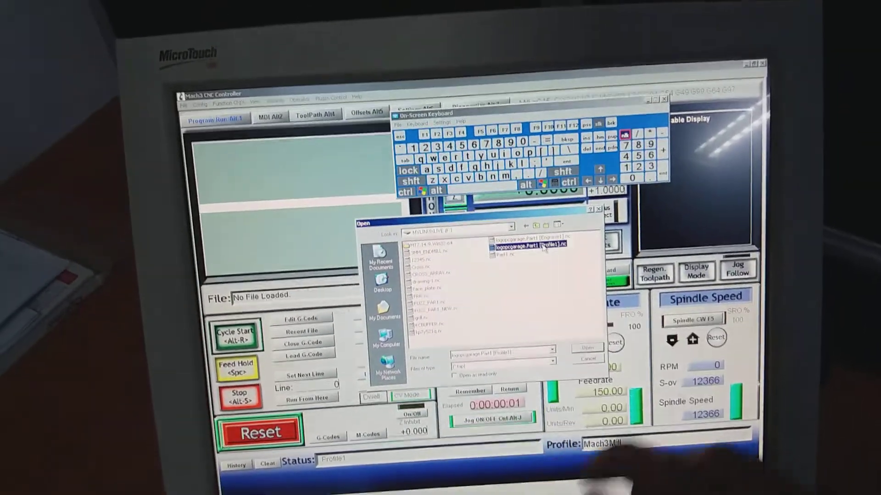
{"action": "left_click", "coordinate": [587, 360]}
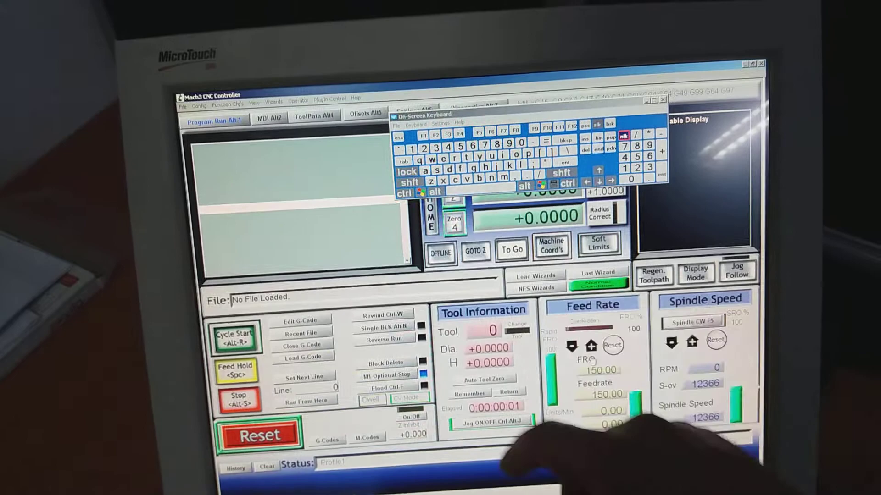
{"action": "left_click", "coordinate": [302, 358]}
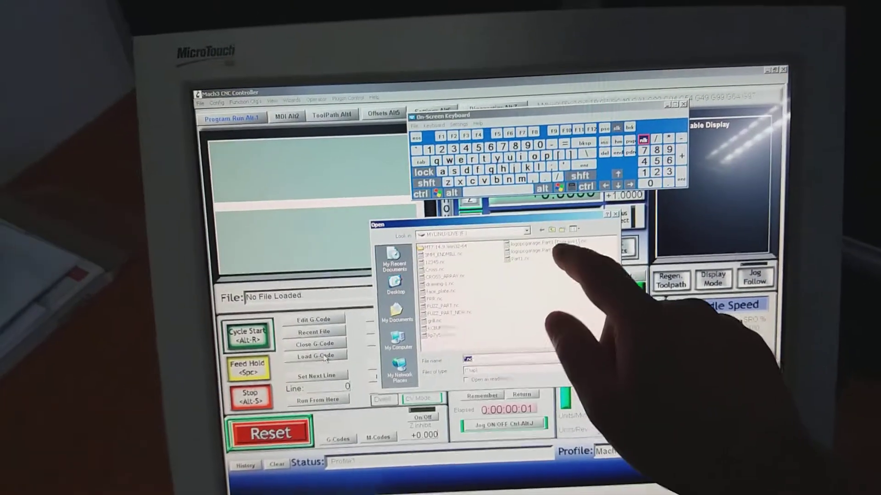